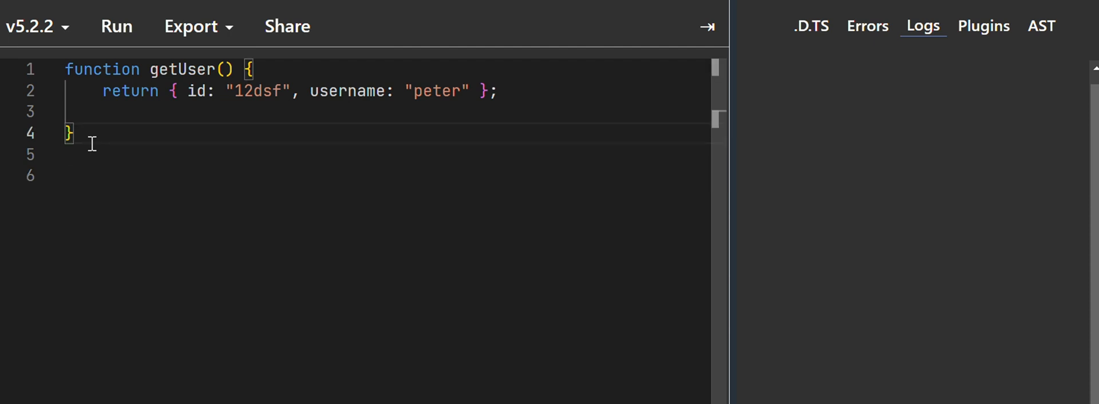
# Write const {id,username} = getUser(); and begin a console.log of username
pyautogui.write('const')
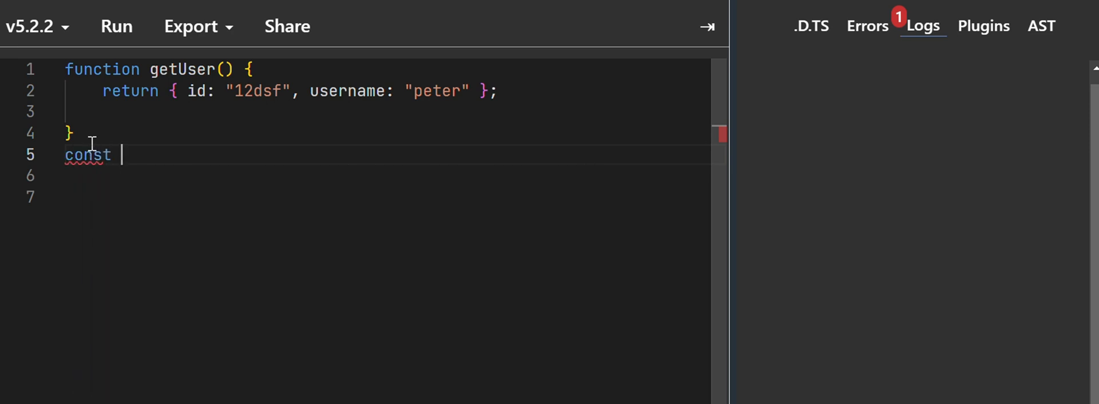
pyautogui.write('{id,}')
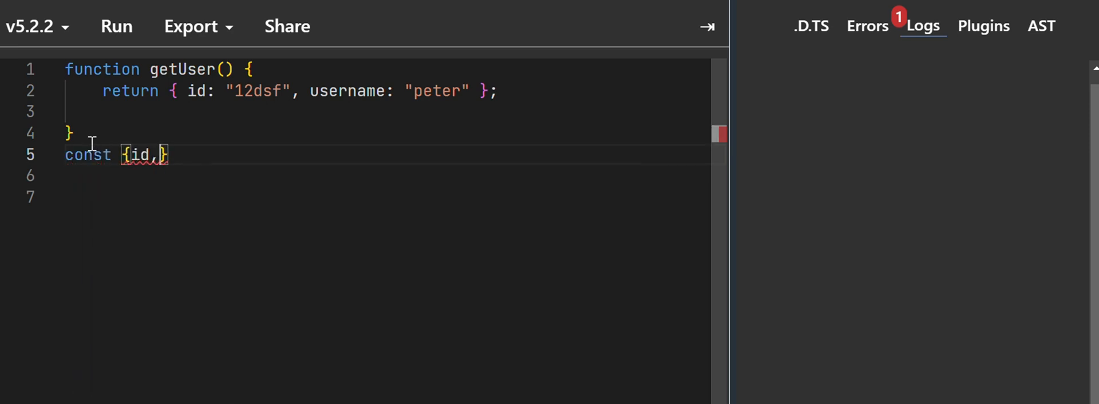
pyautogui.write('username')
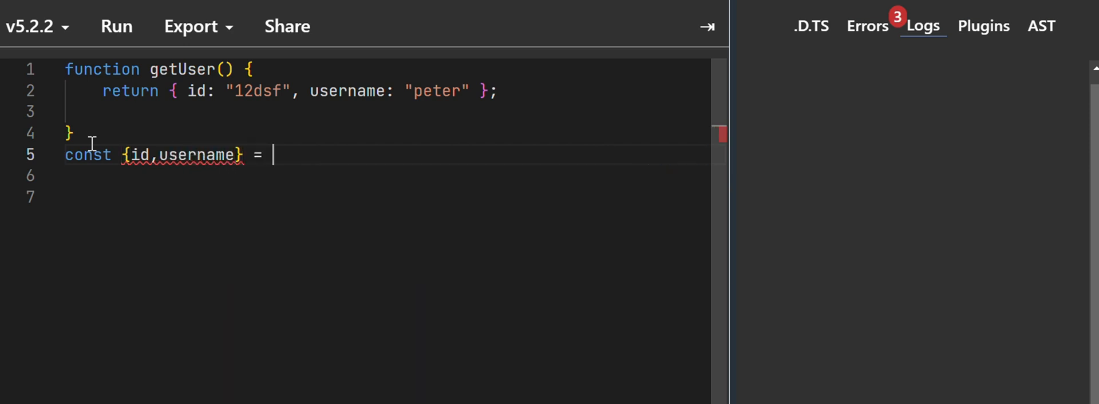
pyautogui.write('getUser();')
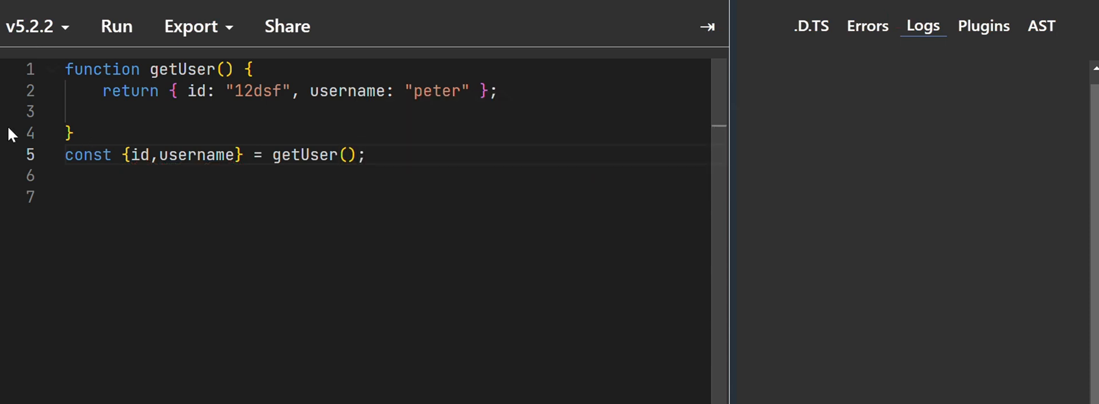
pyautogui.write('console.log(usernam')
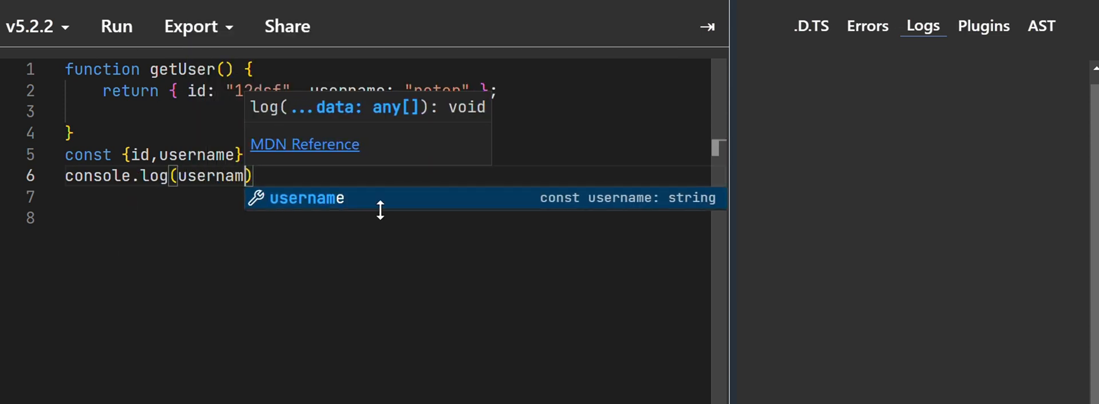
# Complete console.log(username) and run the code so the logs print "peter"
pyautogui.click(115, 27)
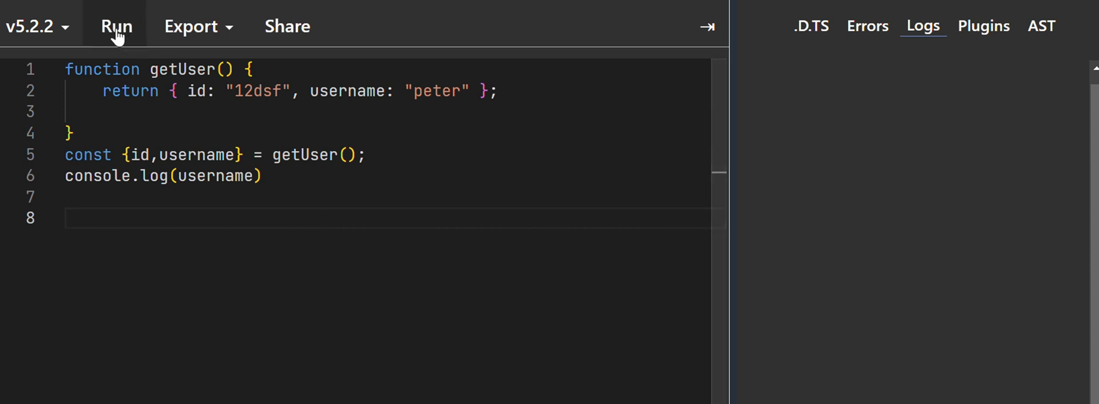
pyautogui.click(117, 26)
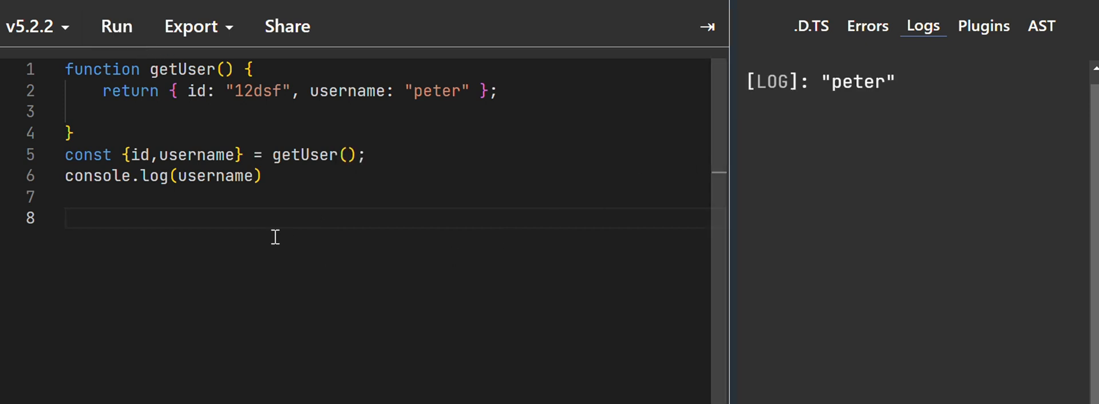
pyautogui.moveTo(518, 97)
pyautogui.write('// ')
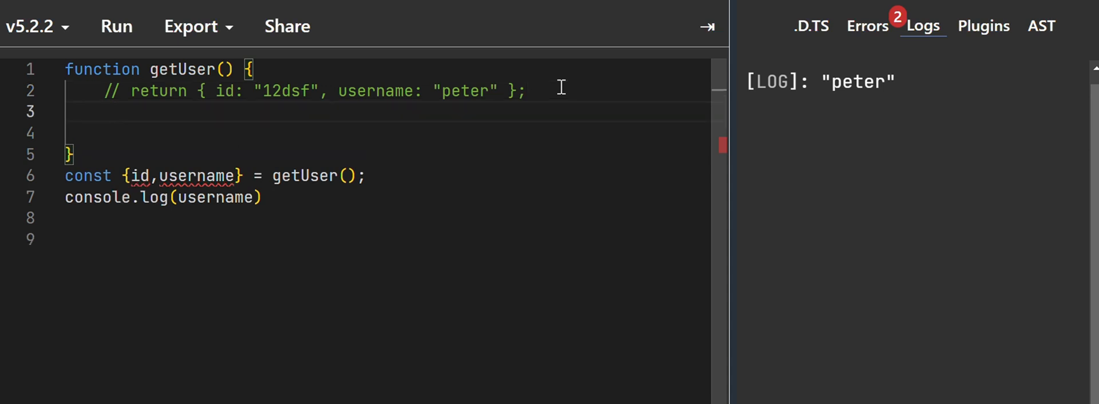
# Make getUser return undefined and run, logging the 'cannot destructure property id' error
pyautogui.write('return undefined;')
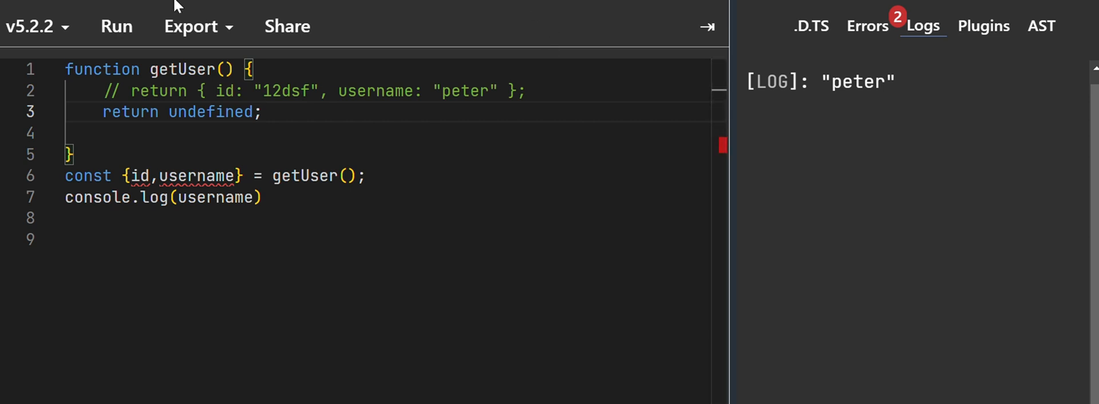
pyautogui.click(117, 26)
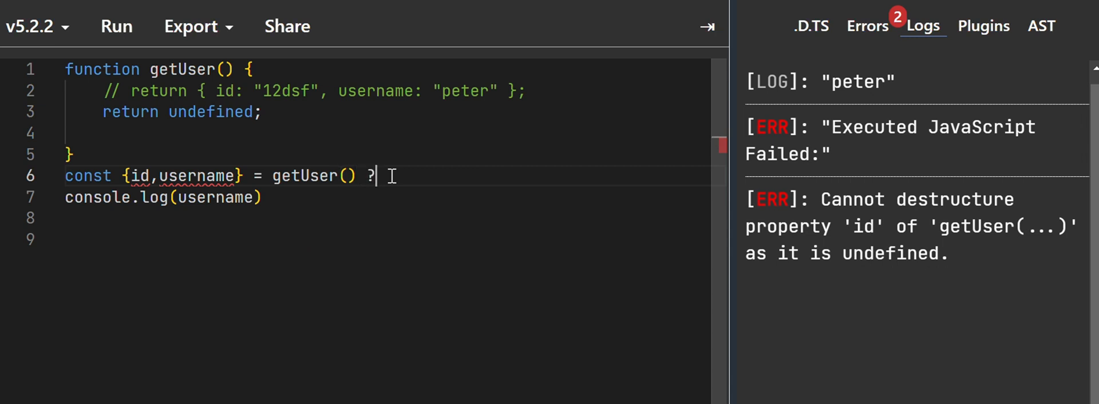
# Add a ?? {} fallback after getUser() and rerun so the logs show undefined
pyautogui.write('?')
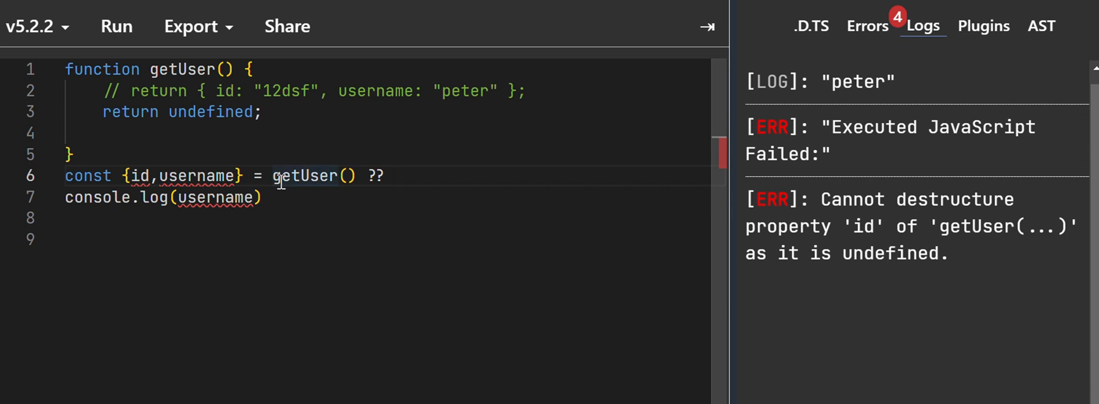
pyautogui.moveTo(302, 177)
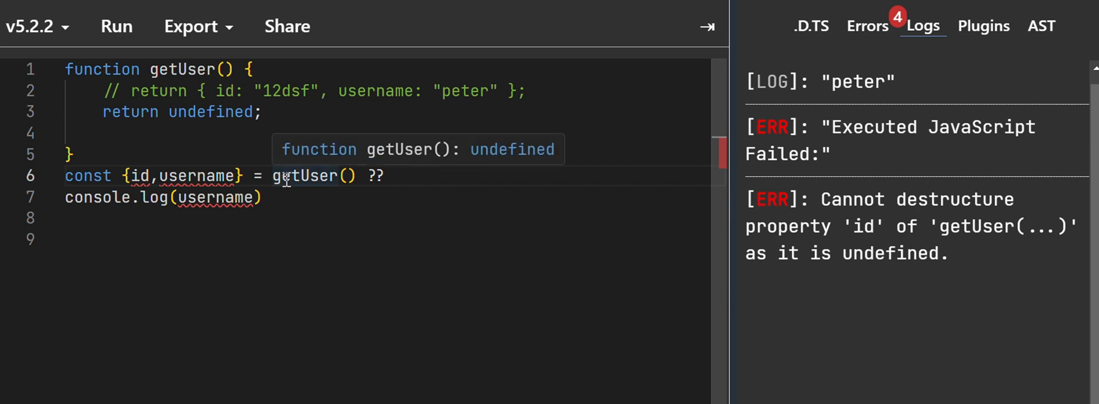
pyautogui.moveTo(436, 167)
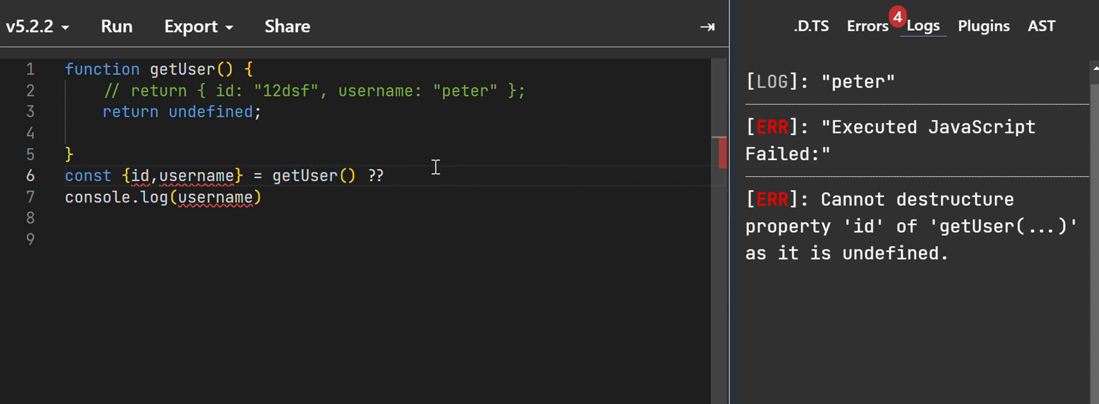
pyautogui.write('{};')
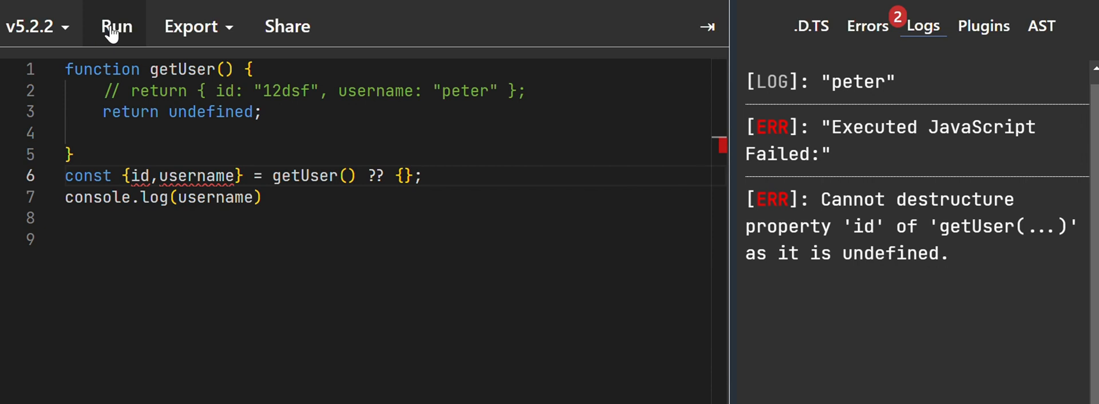
pyautogui.click(117, 26)
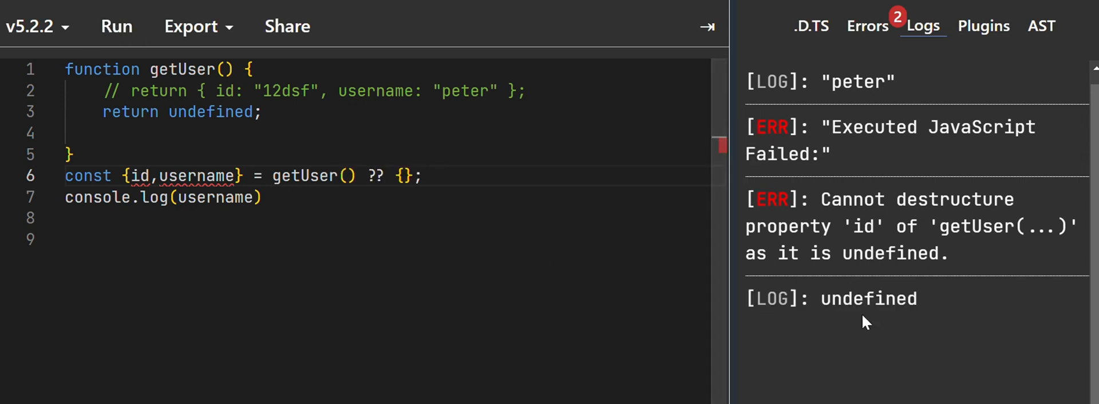